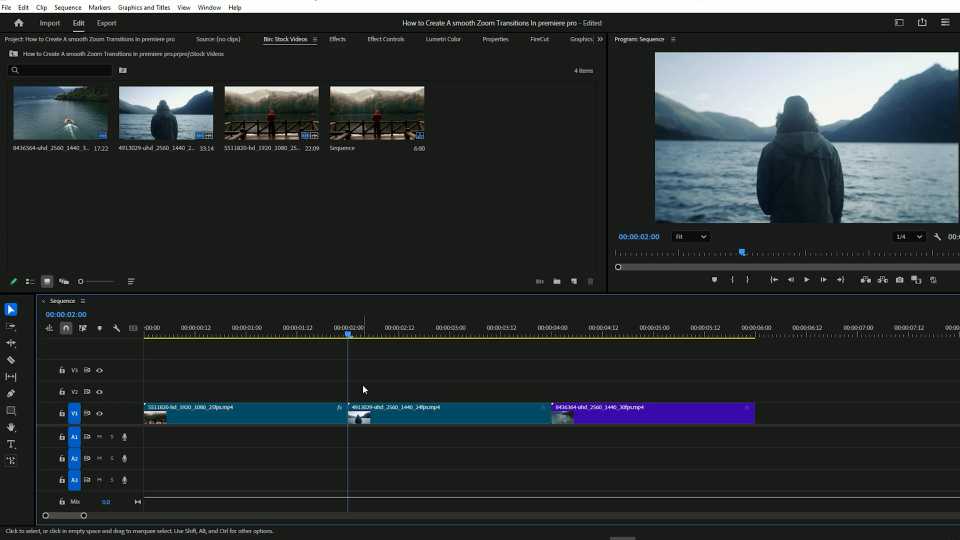
pyautogui.moveTo(441, 210)
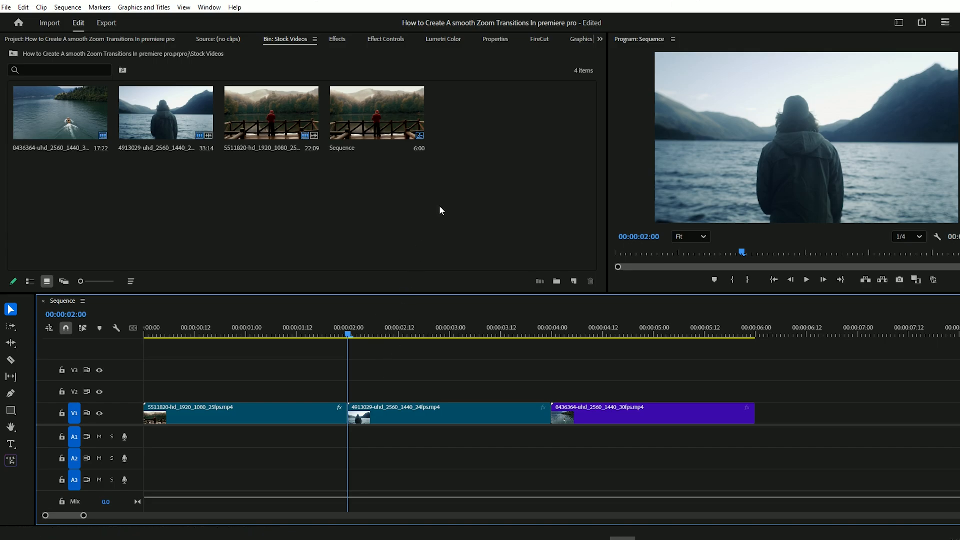
# Create a new Adjustment Layer from the bin and split it at the first cut with the Razor tool.
pyautogui.rightClick(442, 211)
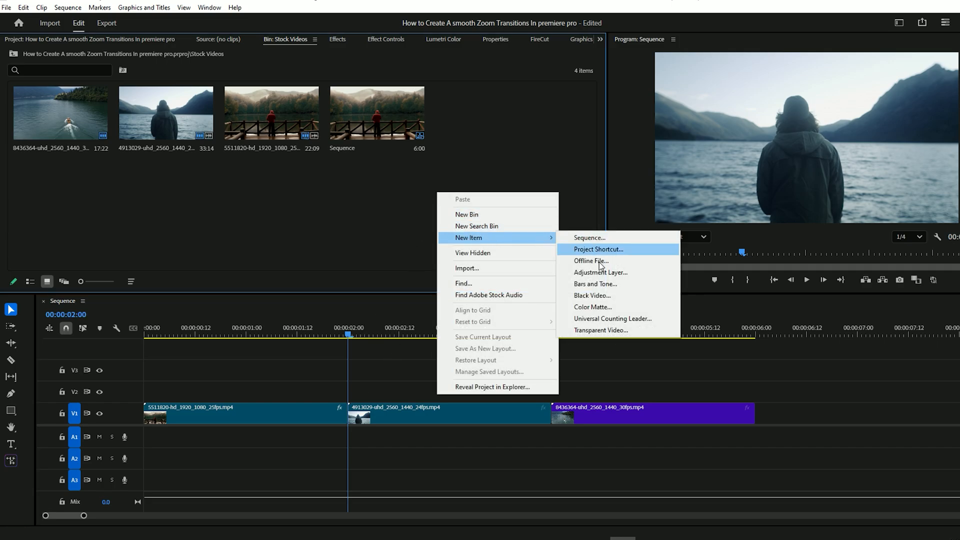
pyautogui.click(600, 273)
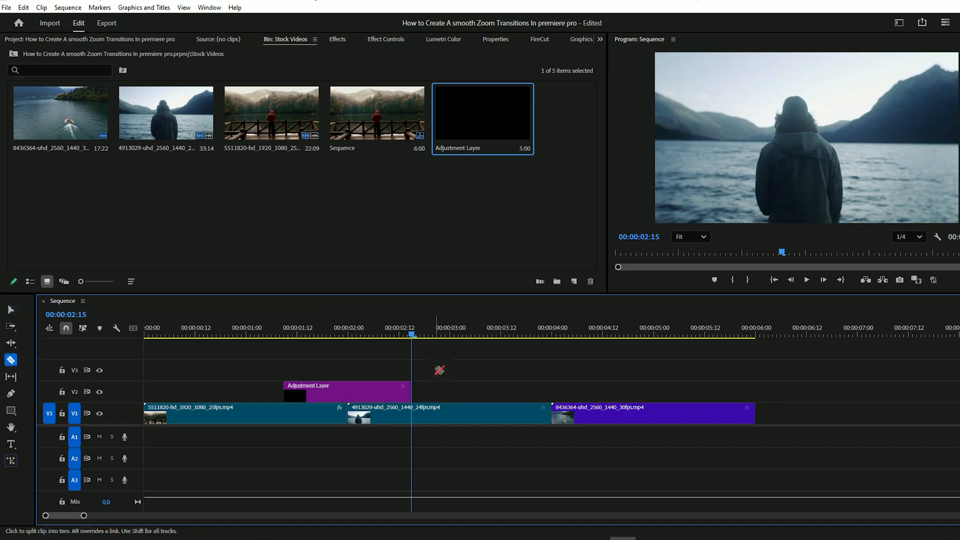
pyautogui.moveTo(354, 390)
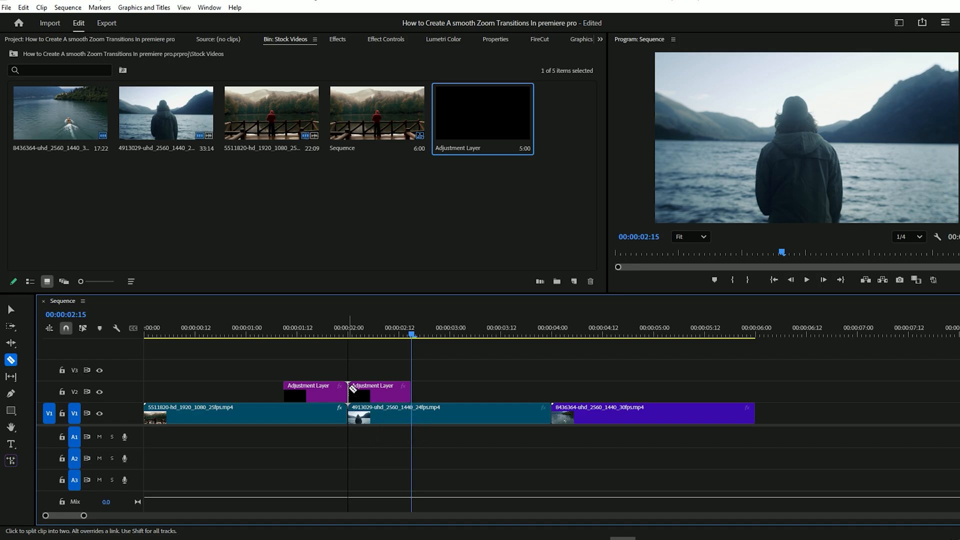
pyautogui.click(10, 310)
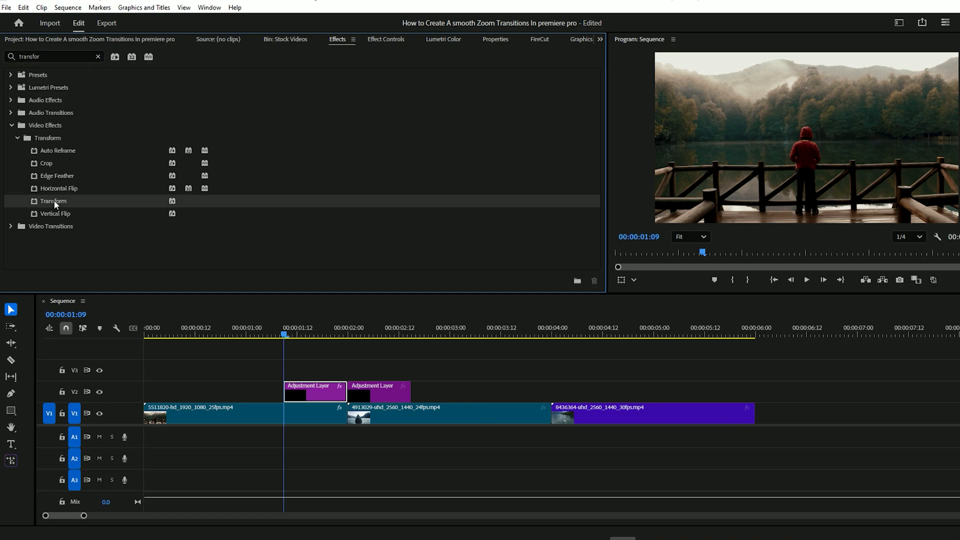
# Keyframe the Transform Scale on the first adjustment piece, rising to 200 at 1:22.
pyautogui.click(386, 39)
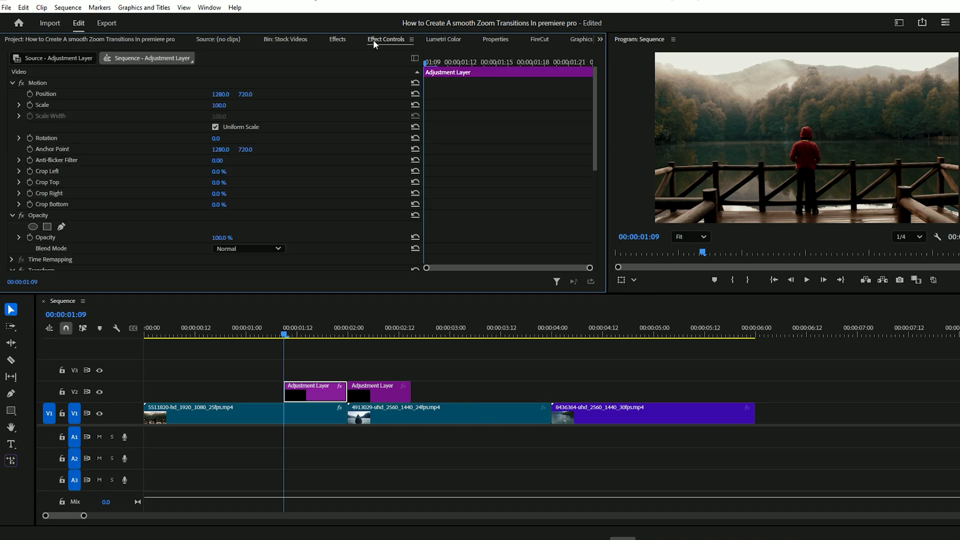
pyautogui.scroll(-3)
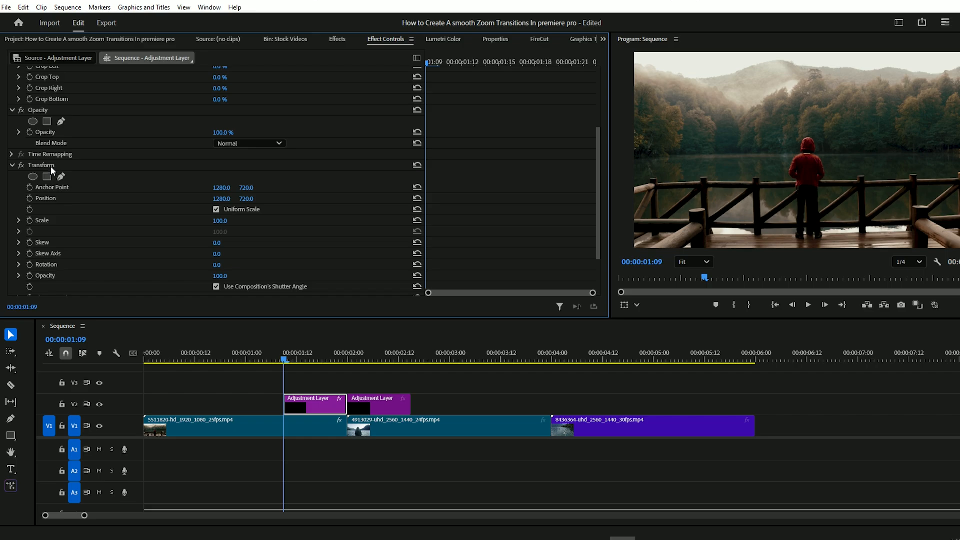
pyautogui.click(18, 220)
pyautogui.write('20')
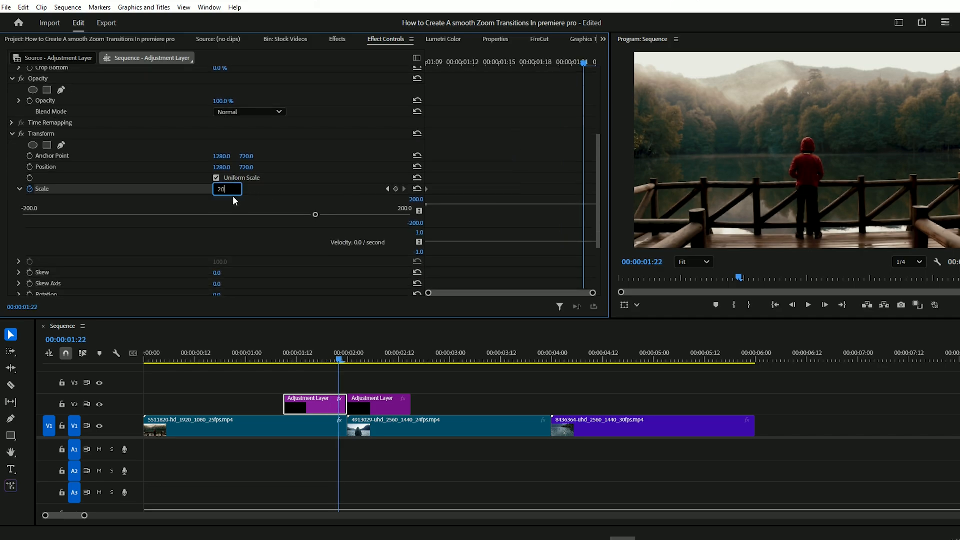
pyautogui.press('Enter')
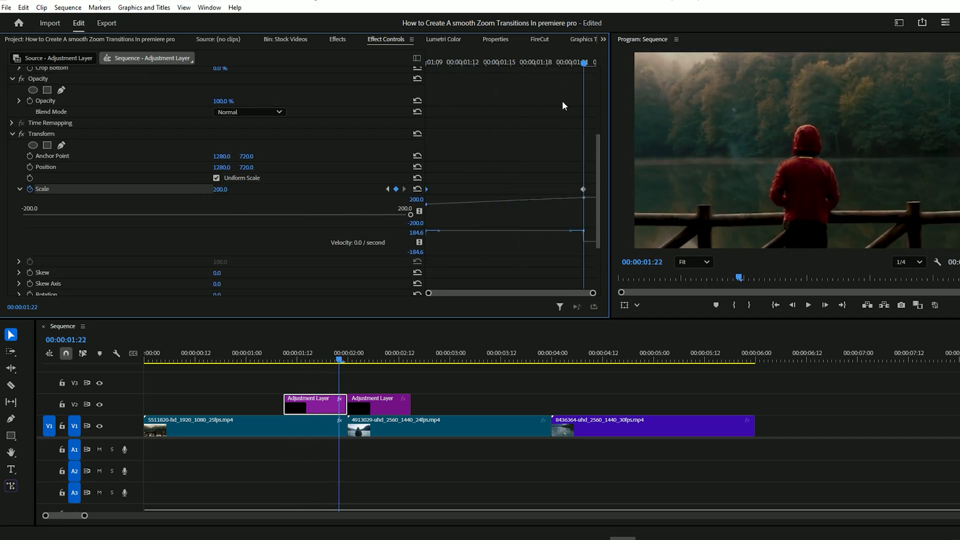
pyautogui.moveTo(578, 204)
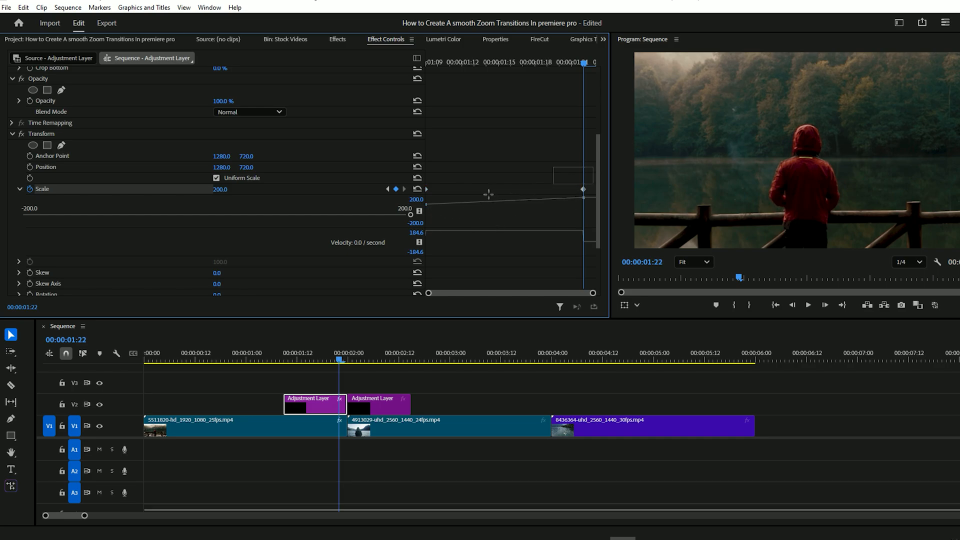
# Apply Ease In/Ease Out to the Scale keyframes and steepen the Bezier speed curve into the cut.
pyautogui.rightClick(583, 204)
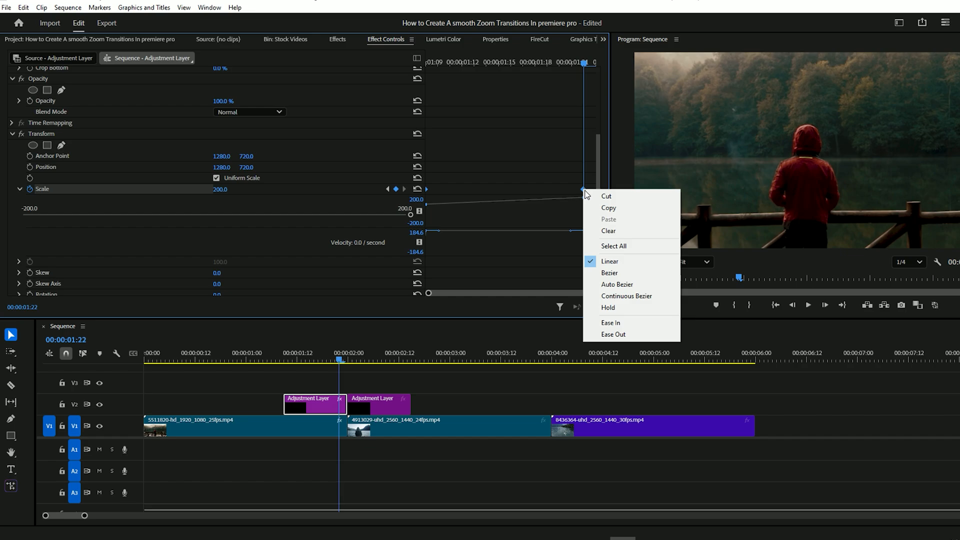
pyautogui.click(610, 272)
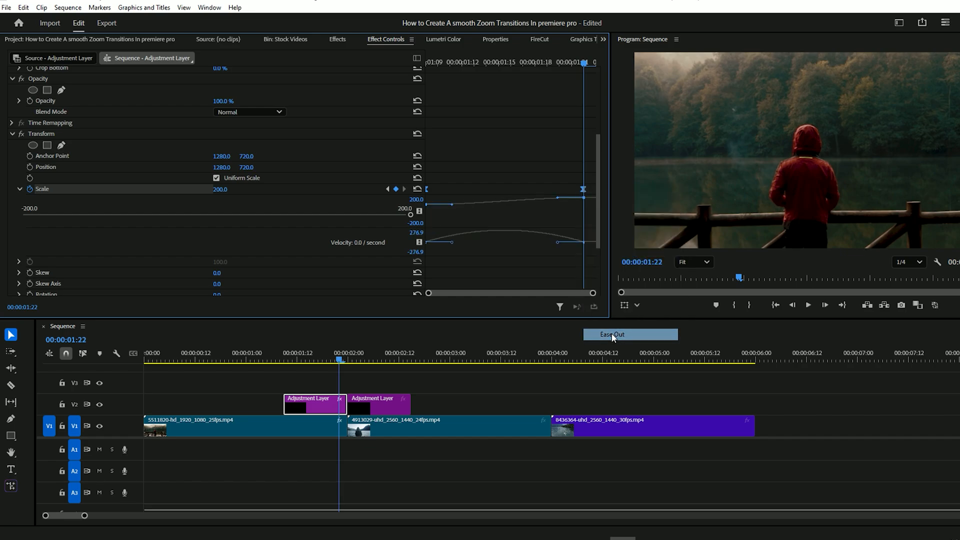
pyautogui.moveTo(452, 208)
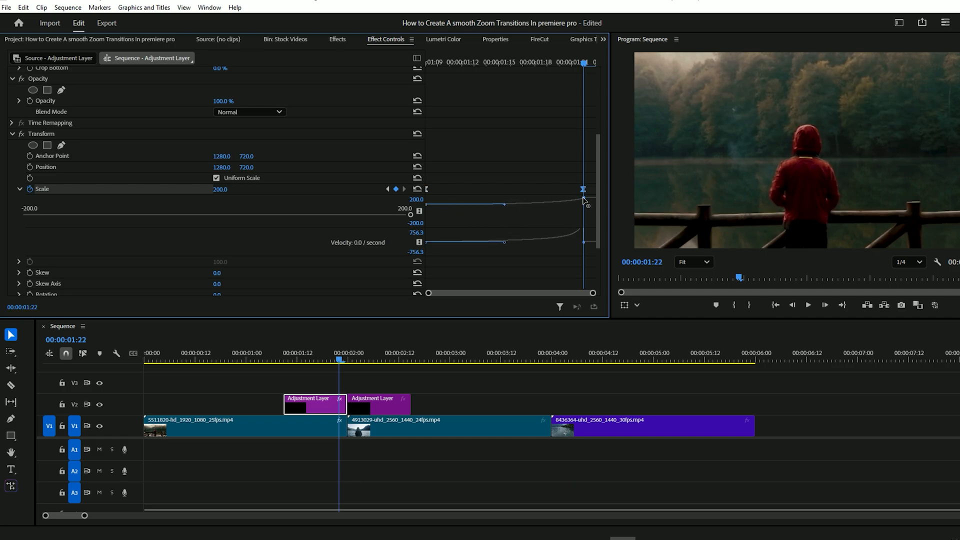
pyautogui.moveTo(582, 189); pyautogui.dragTo(594, 196)
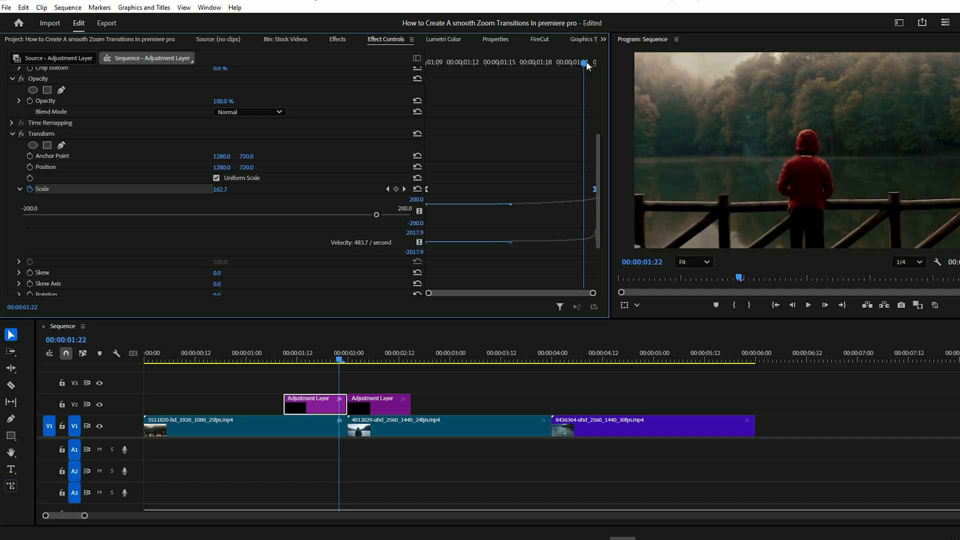
pyautogui.click(18, 189)
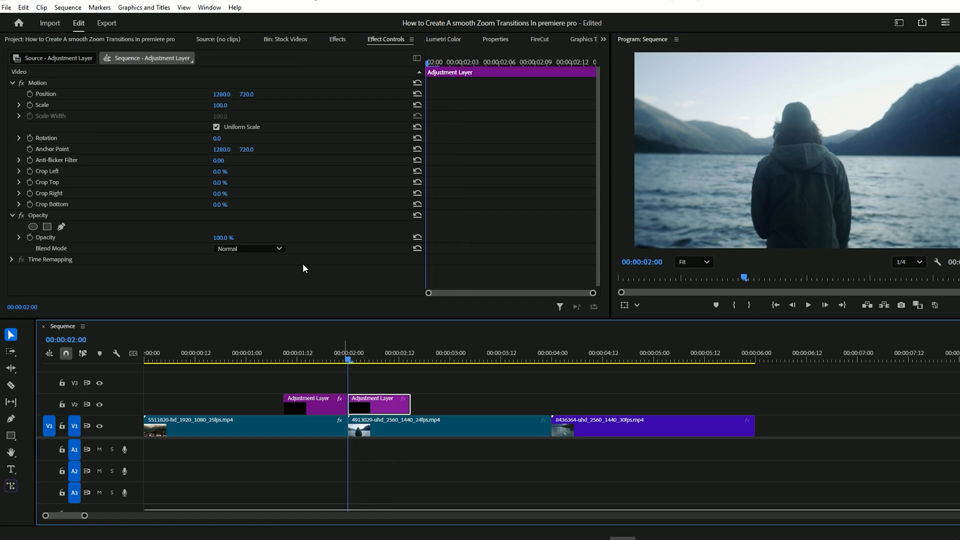
# Add Replicate with Count 3 to the second adjustment piece for a 3×3 grid.
pyautogui.write('repli')
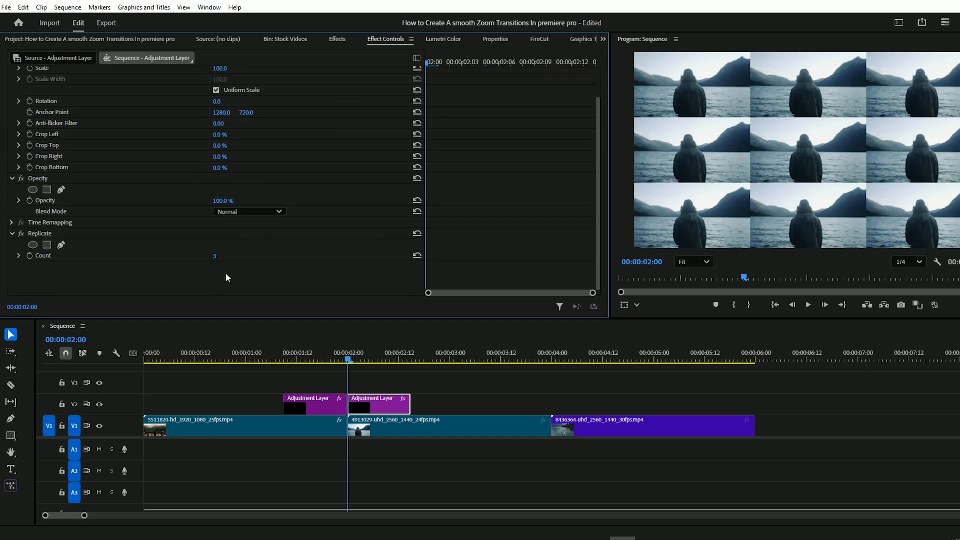
pyautogui.moveTo(780, 240)
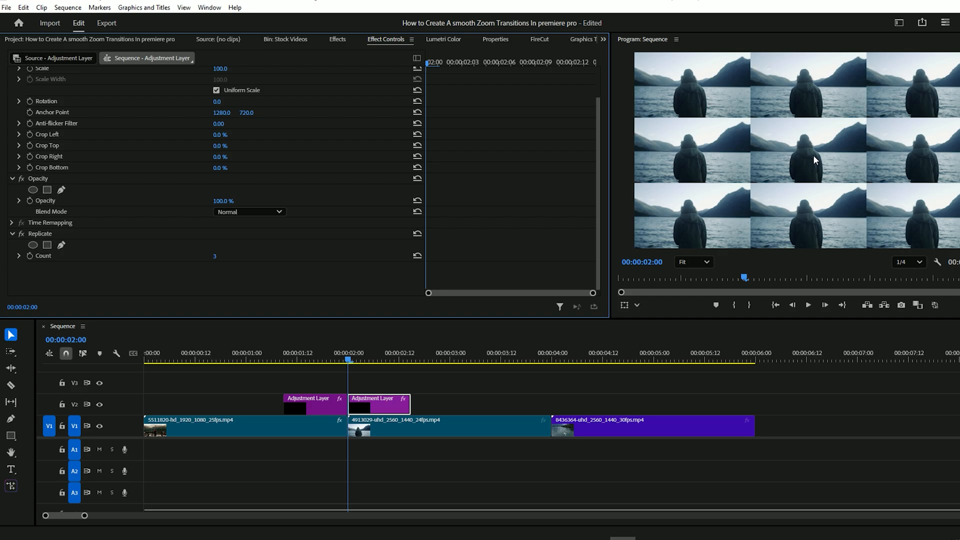
pyautogui.moveTo(802, 154)
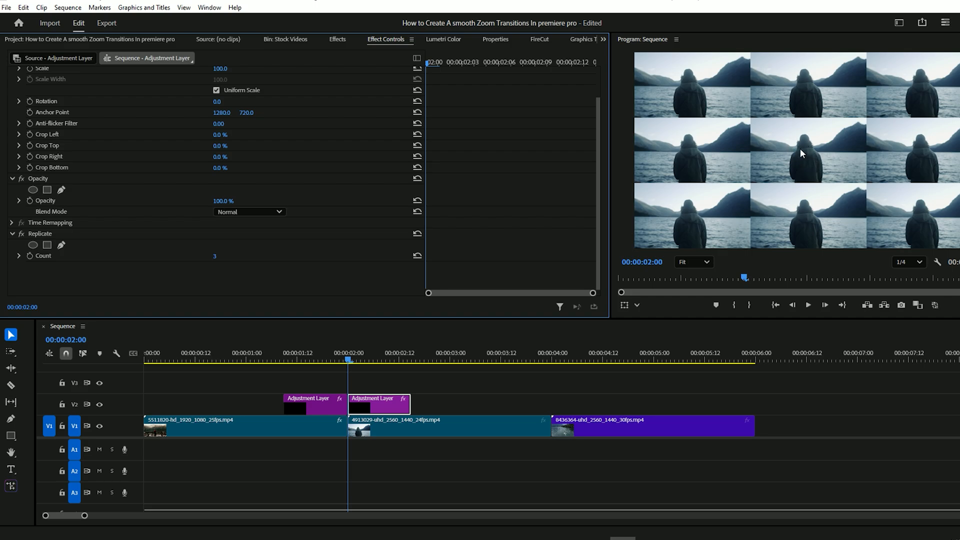
pyautogui.moveTo(754, 74)
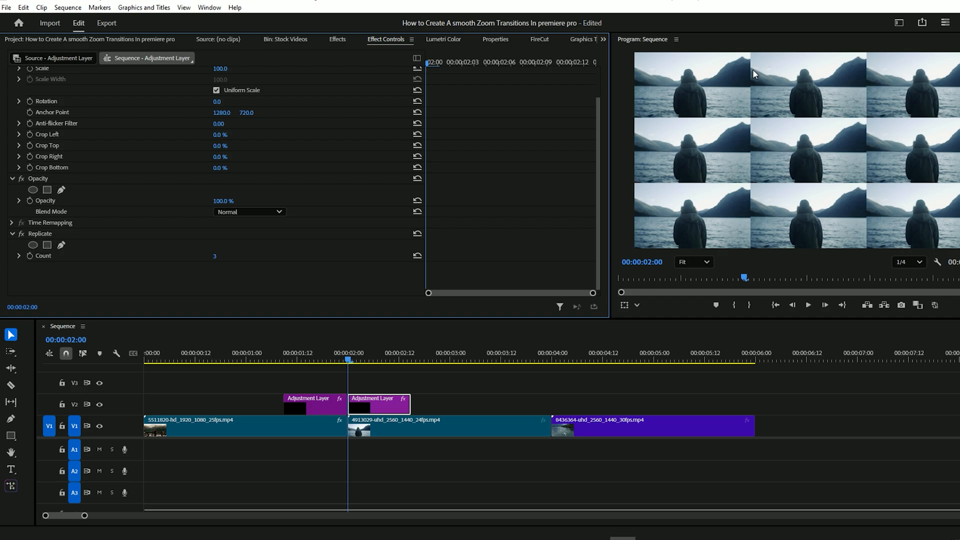
pyautogui.moveTo(752, 191)
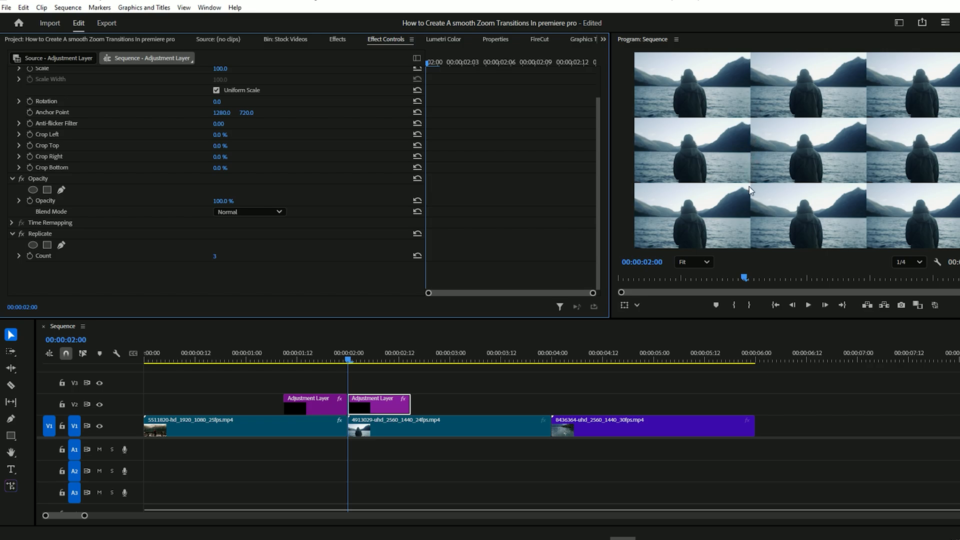
pyautogui.moveTo(815, 82)
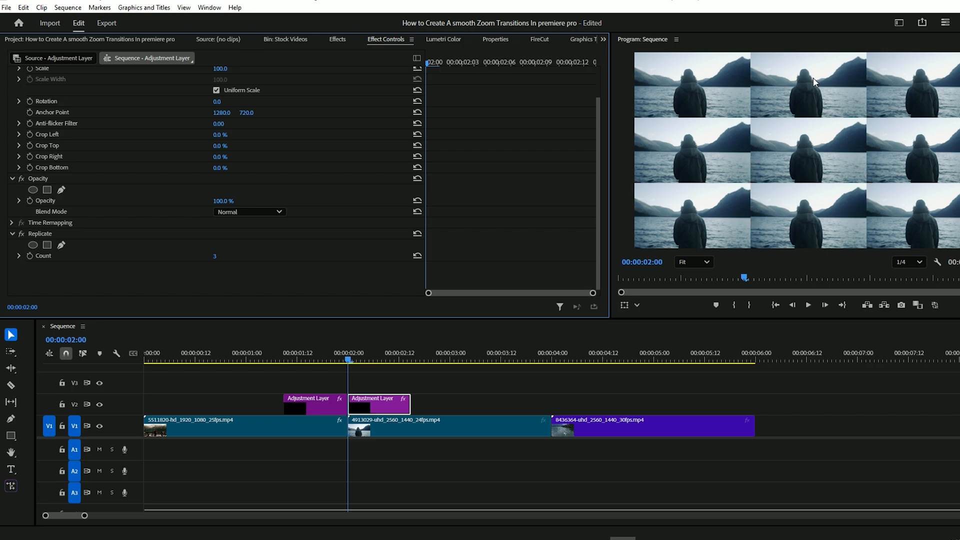
pyautogui.moveTo(750, 188)
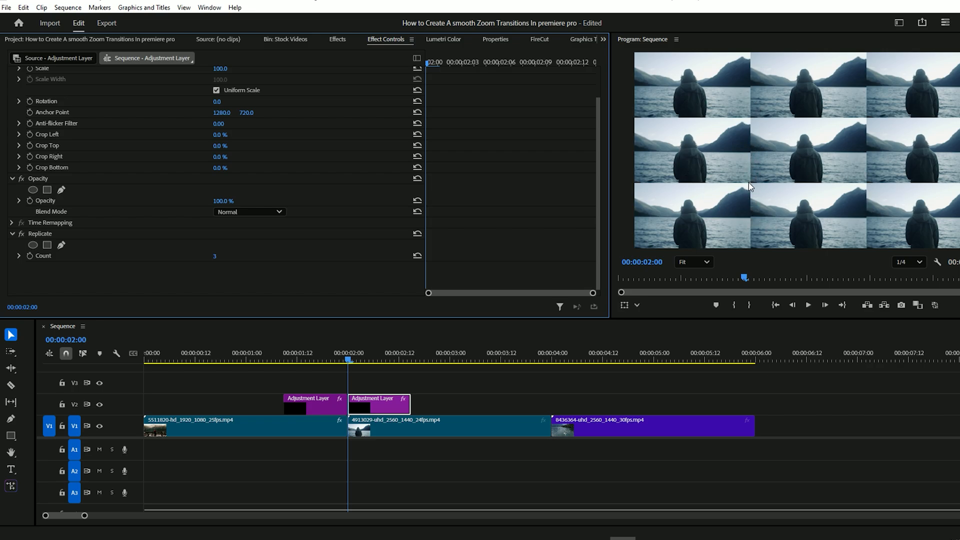
pyautogui.click(337, 39)
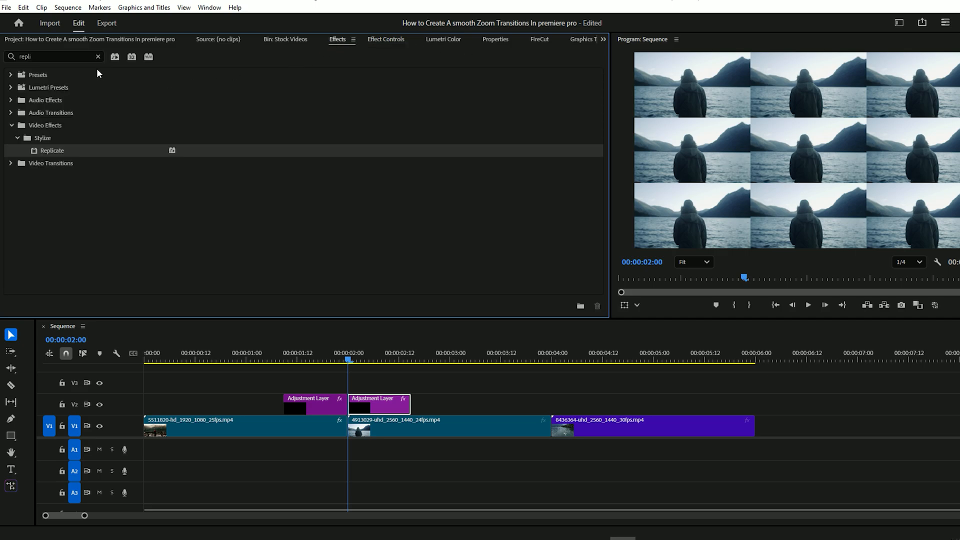
# Add four Mirror effects with angles 90, -90, 180, 0 and shifted reflection centres (third at 853).
pyautogui.write('mirr')
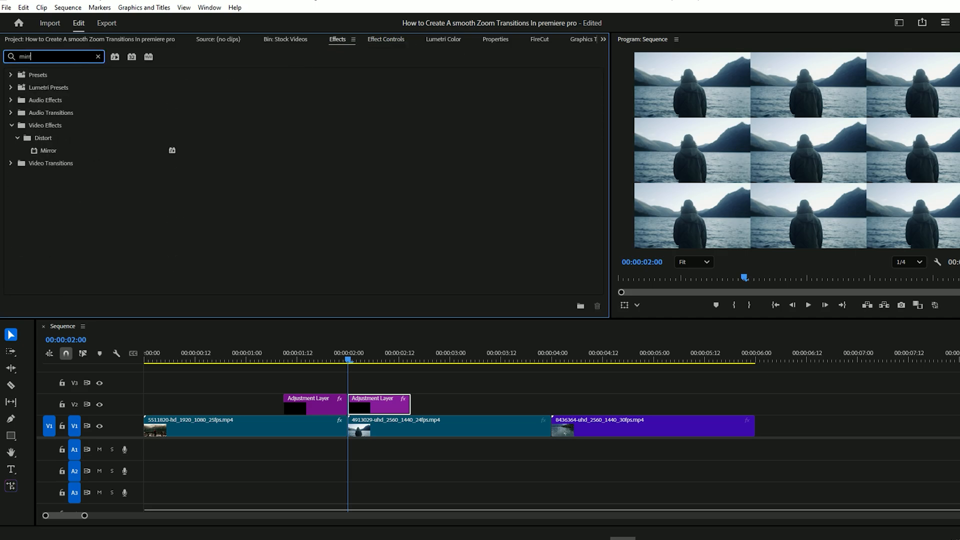
pyautogui.click(386, 39)
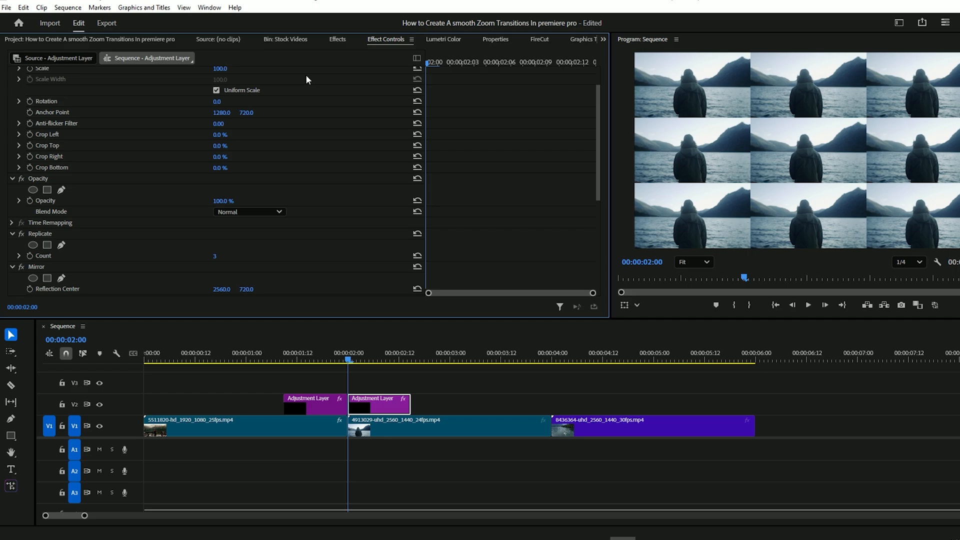
pyautogui.scroll(-3)
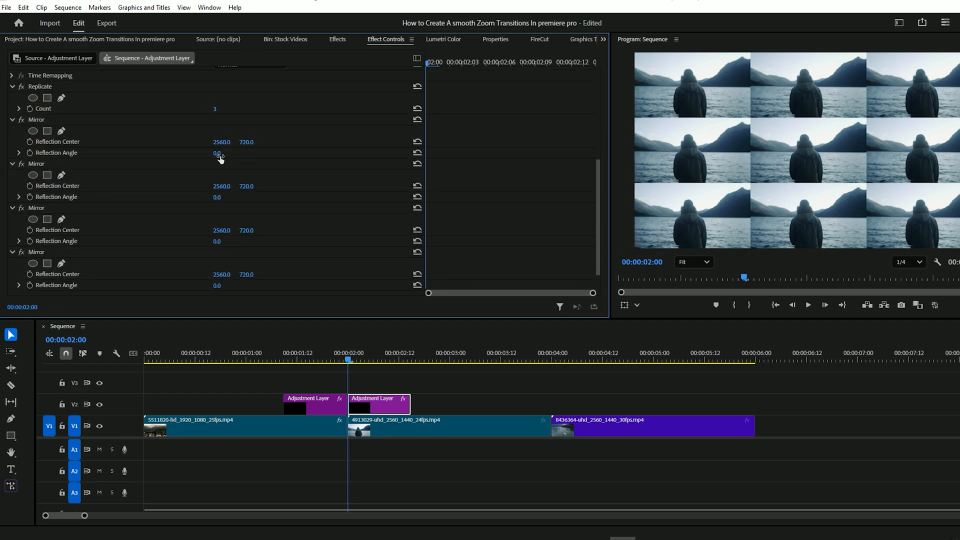
pyautogui.doubleClick(217, 153)
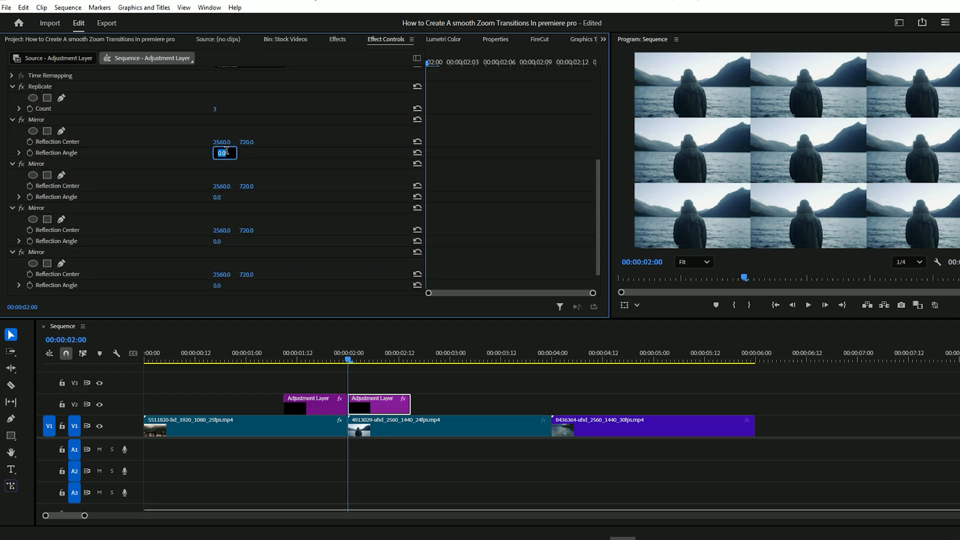
pyautogui.write('90')
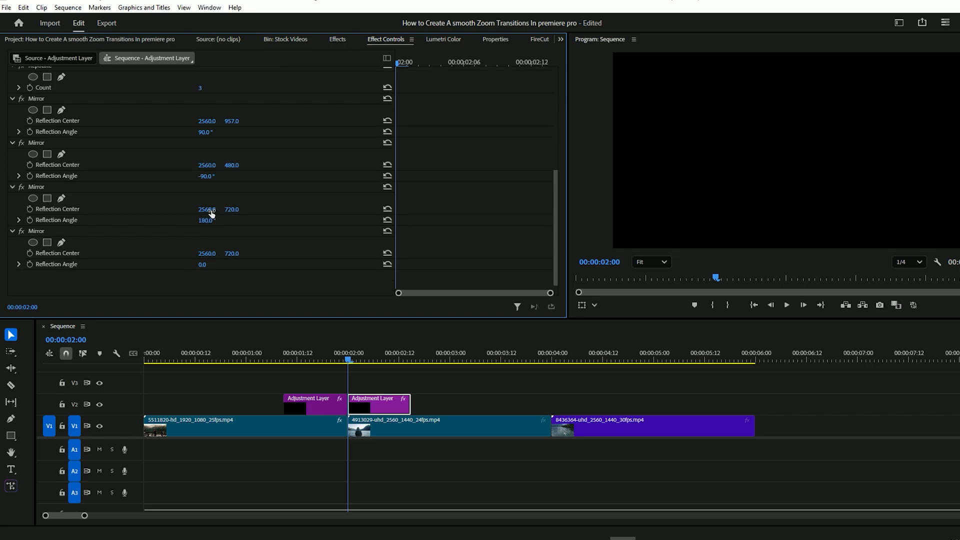
pyautogui.moveTo(207, 209); pyautogui.dragTo(207, 209)
pyautogui.write('853')
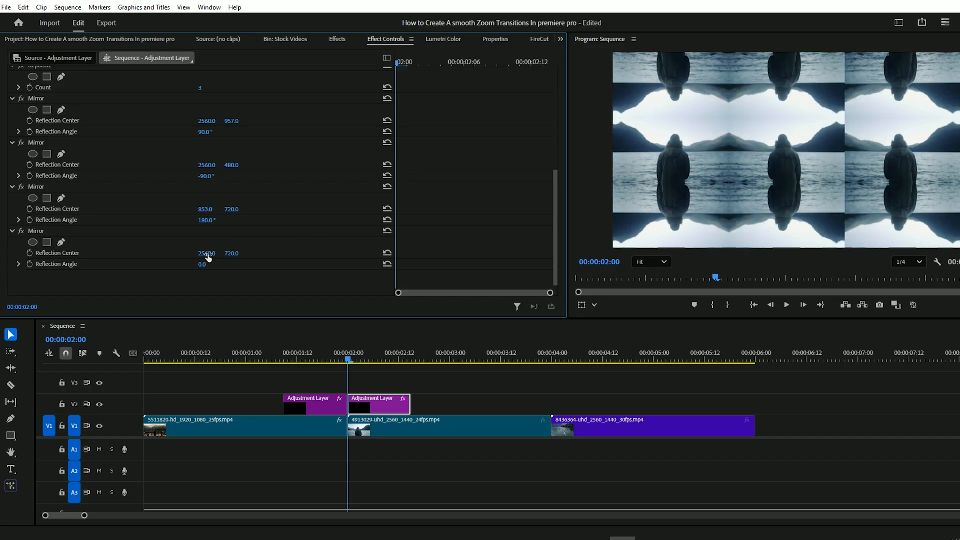
pyautogui.moveTo(207, 253); pyautogui.dragTo(220, 253)
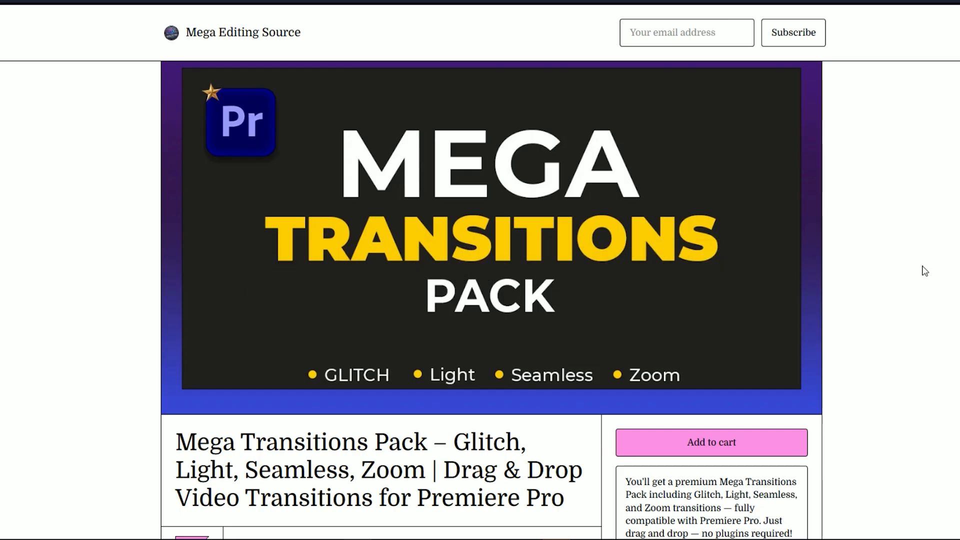
pyautogui.scroll(-3)
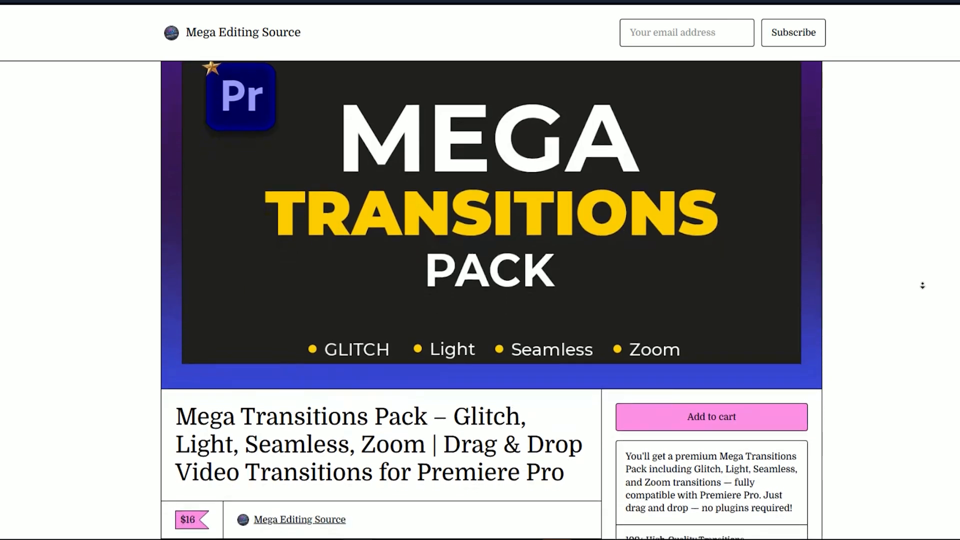
pyautogui.scroll(-3)
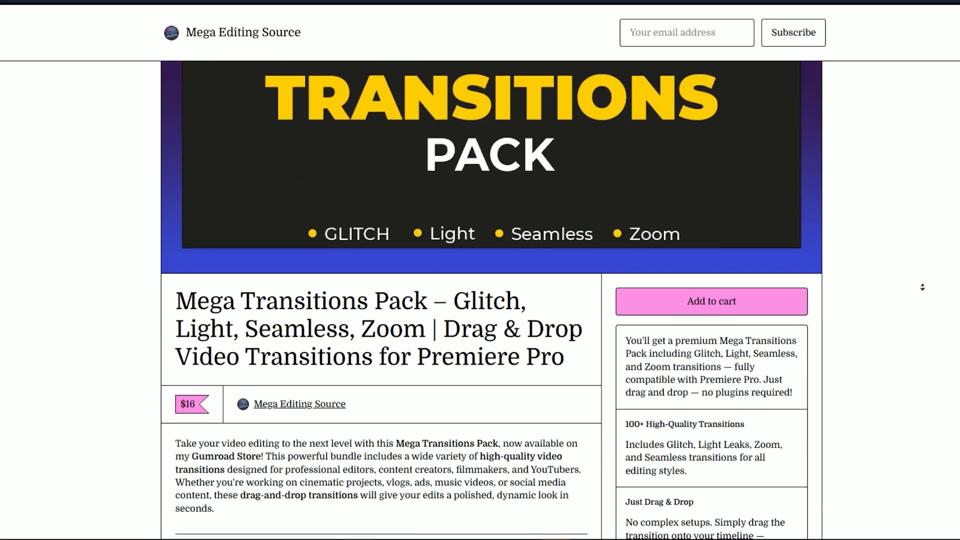
pyautogui.scroll(-3)
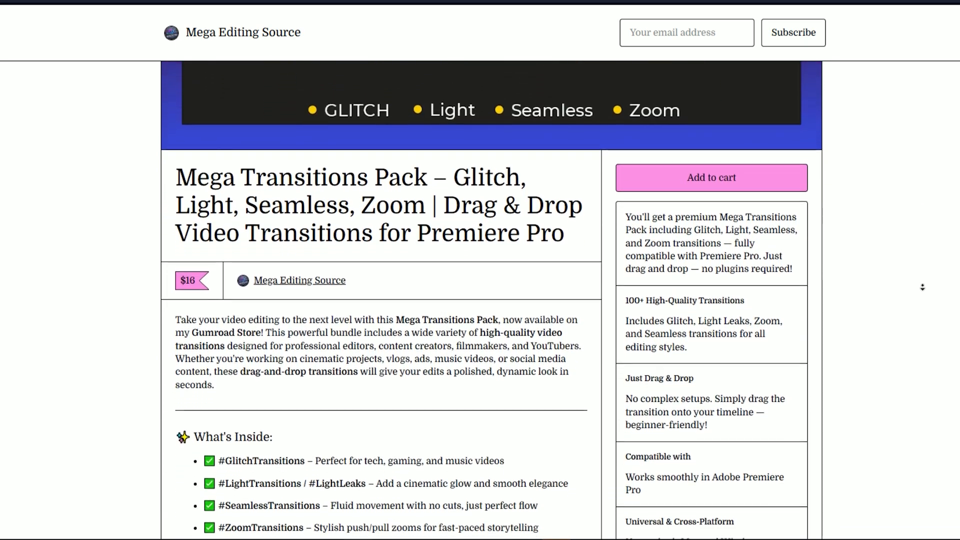
pyautogui.scroll(-3)
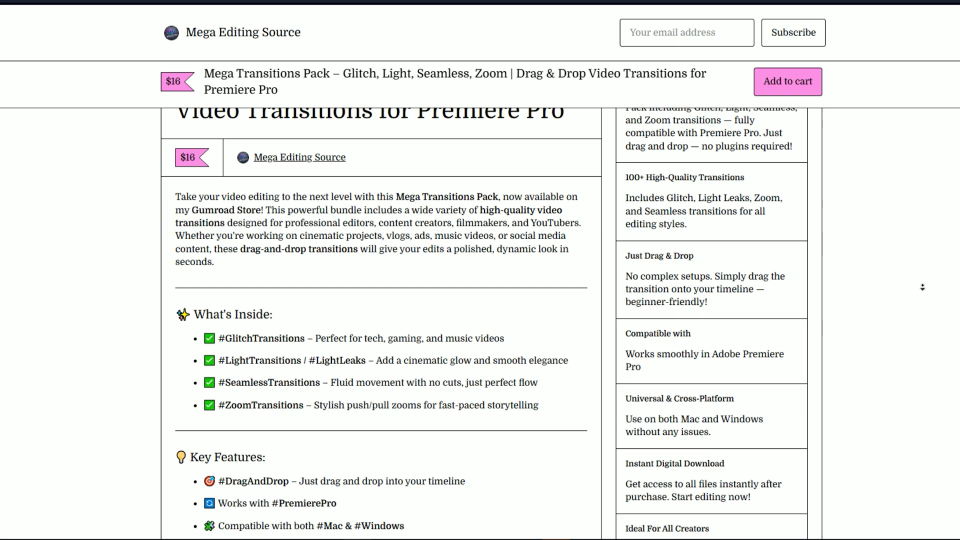
pyautogui.scroll(-3)
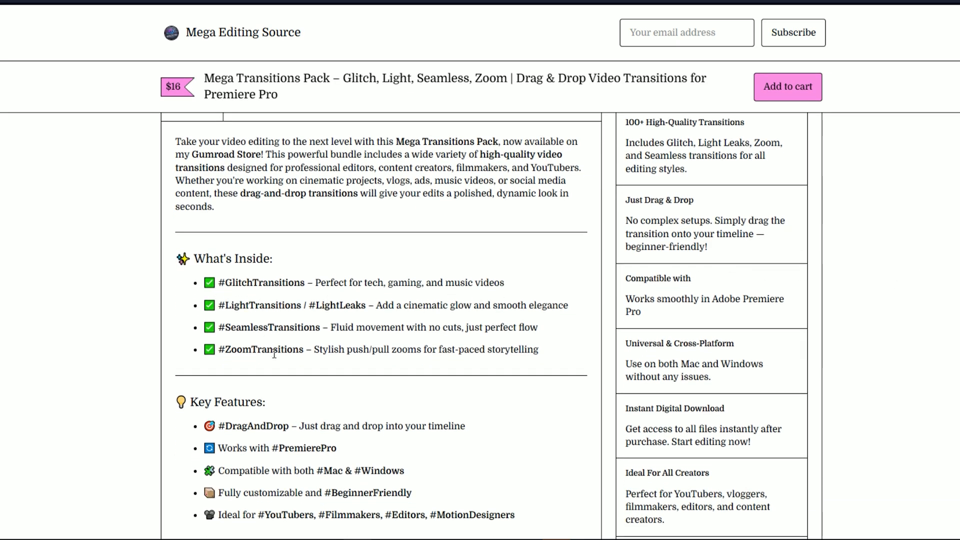
pyautogui.scroll(-3)
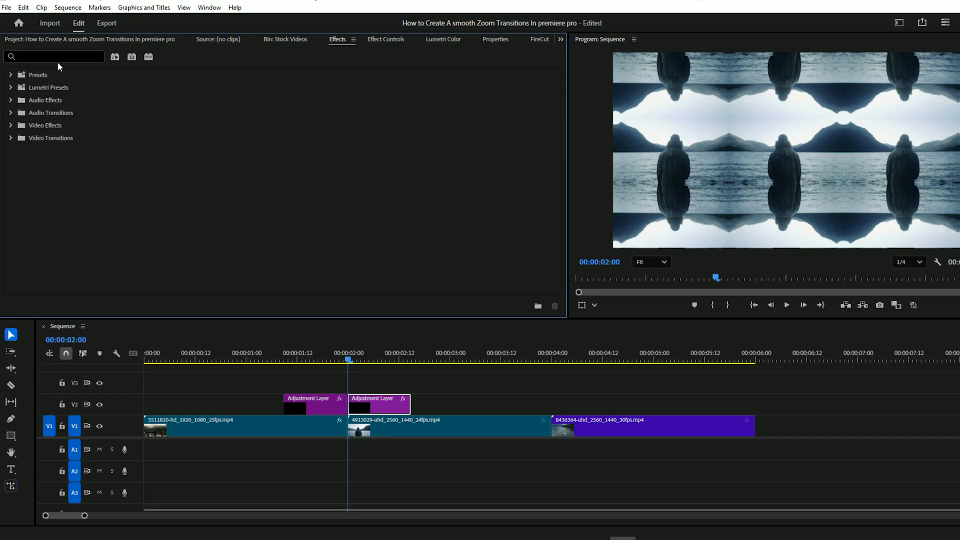
# Add Transform to the second adjustment piece with Scale keyframed at 300, playhead at 02:14.
pyautogui.write('transf')
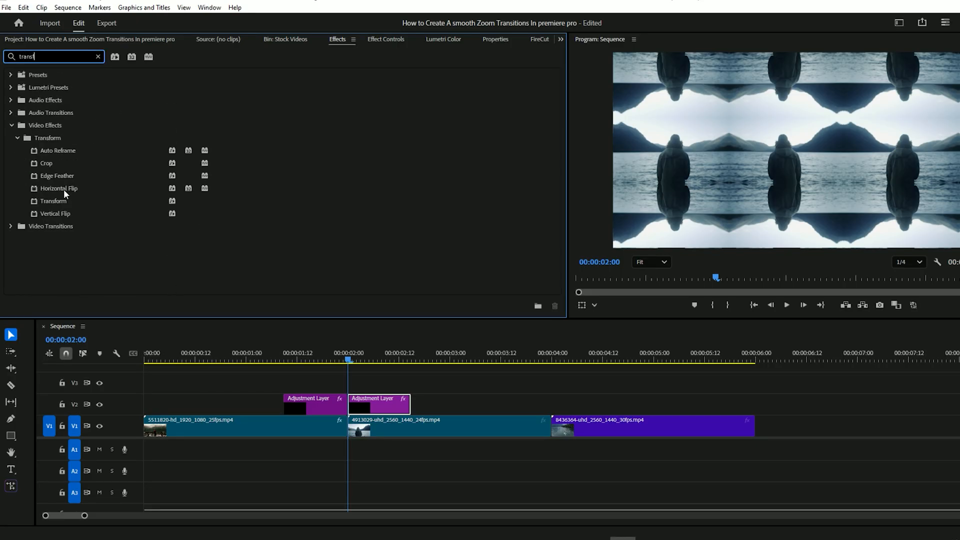
pyautogui.click(386, 39)
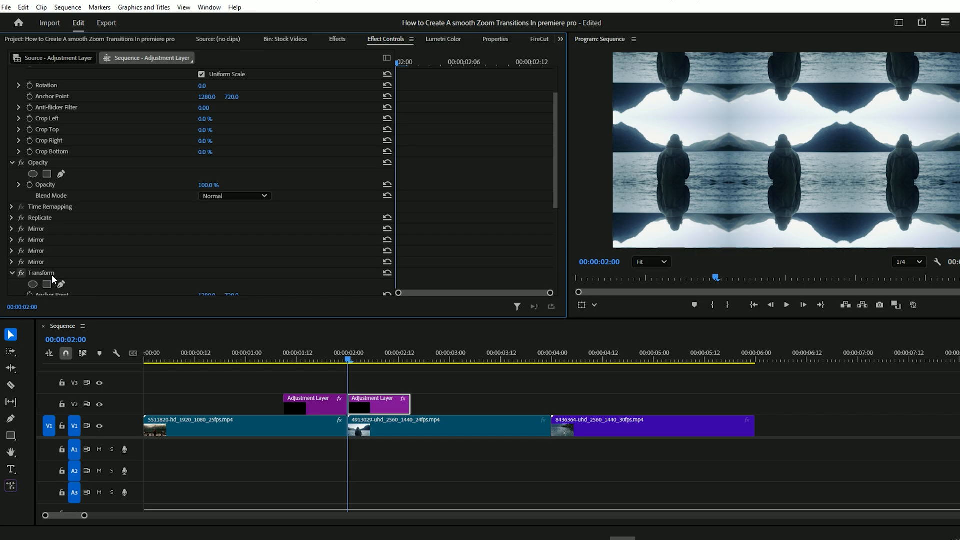
pyautogui.scroll(-3)
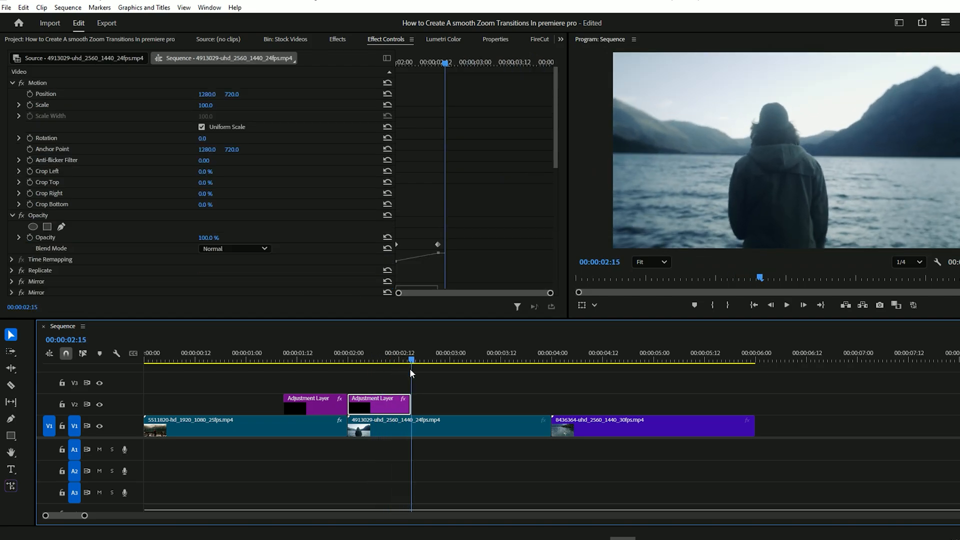
pyautogui.click(446, 430)
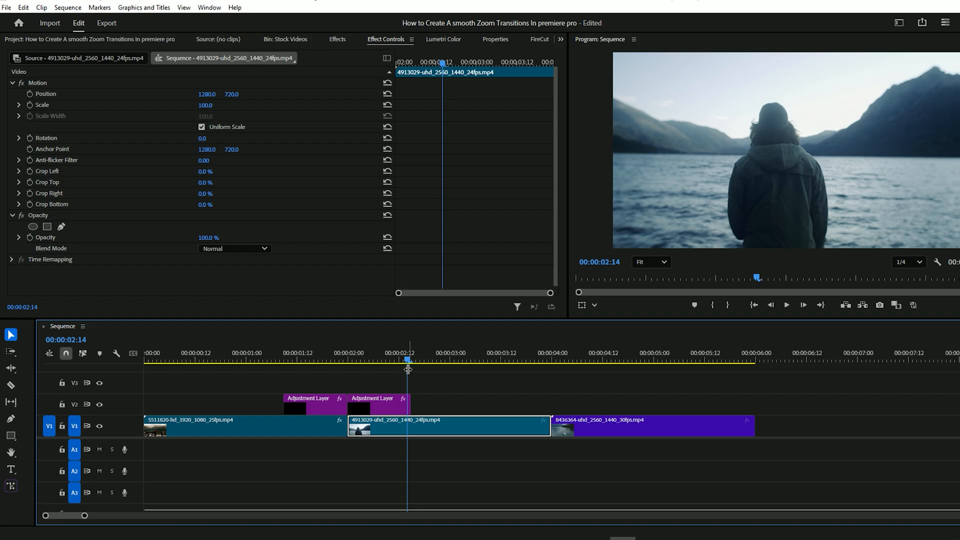
pyautogui.click(378, 398)
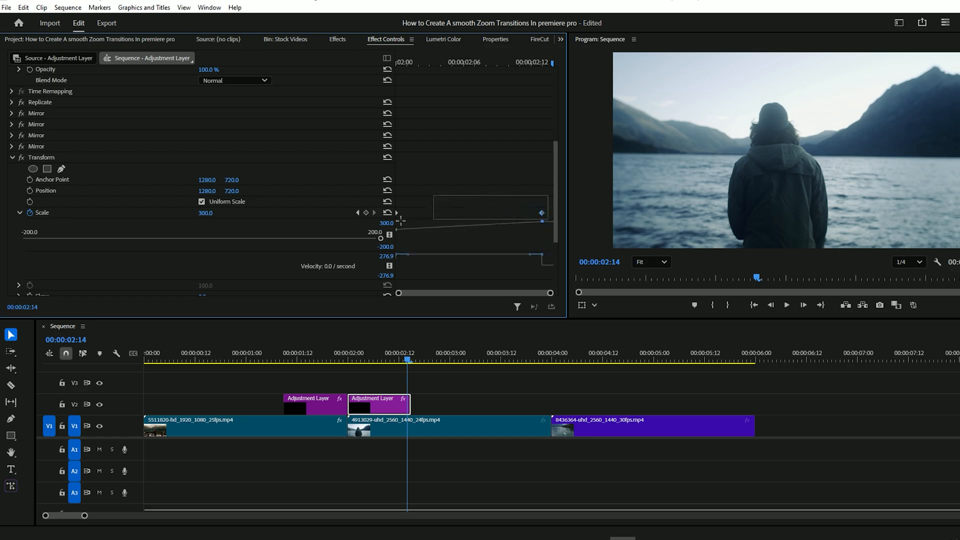
# Make the second piece's Scale keyframes Bezier with Ease In and Ease Out, then collapse the graph.
pyautogui.rightClick(541, 222)
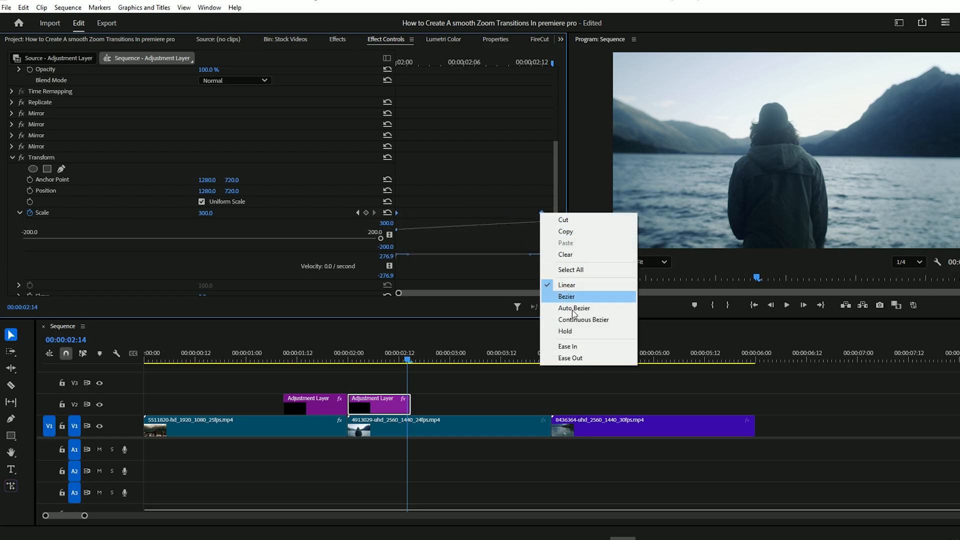
pyautogui.click(567, 296)
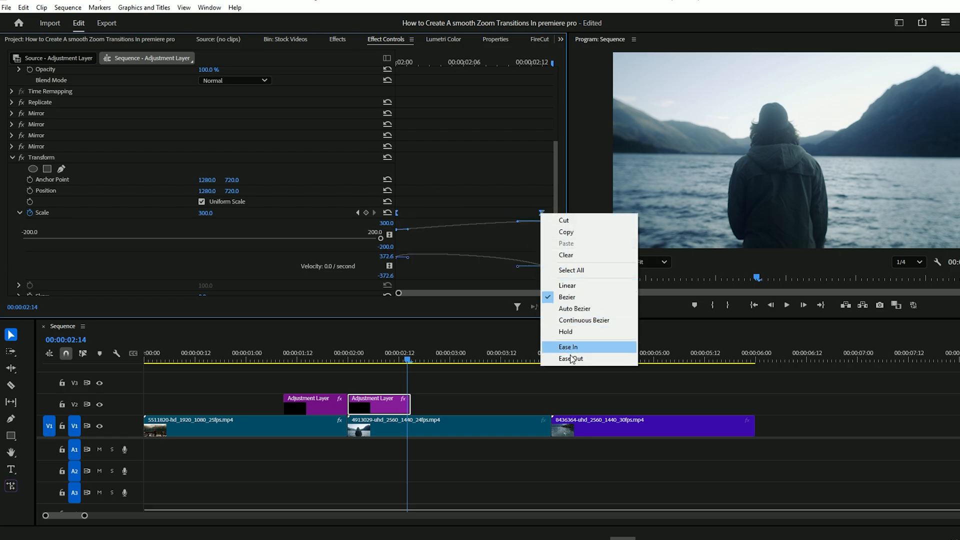
pyautogui.click(569, 347)
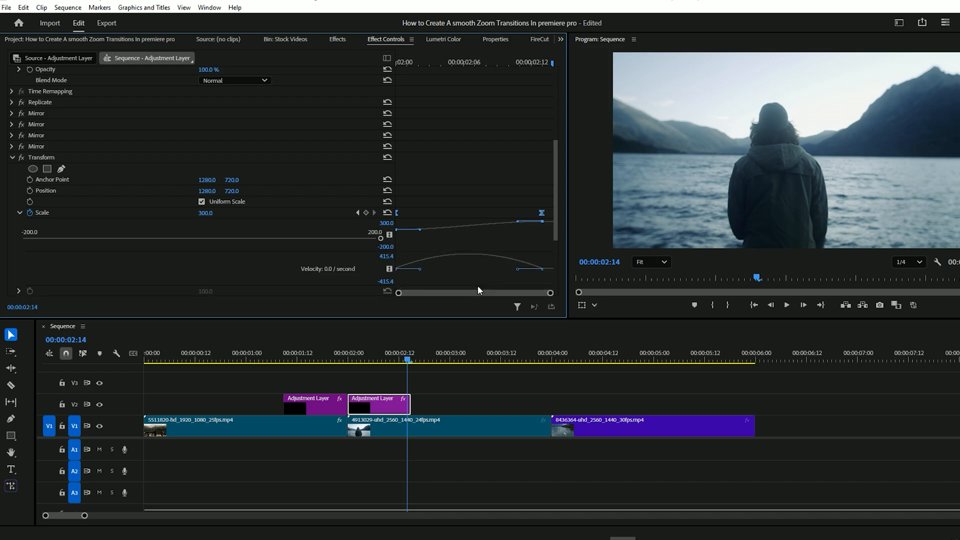
pyautogui.scroll(-3)
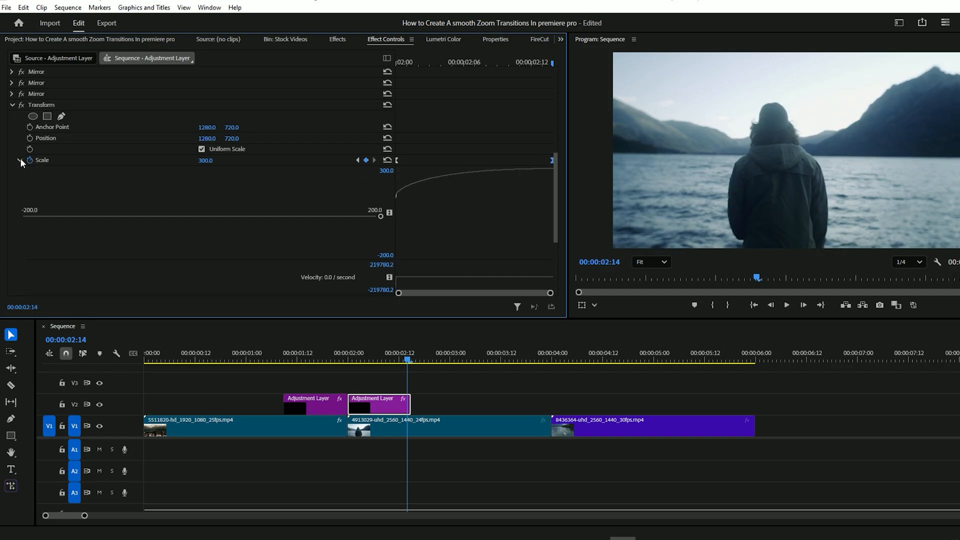
pyautogui.click(19, 160)
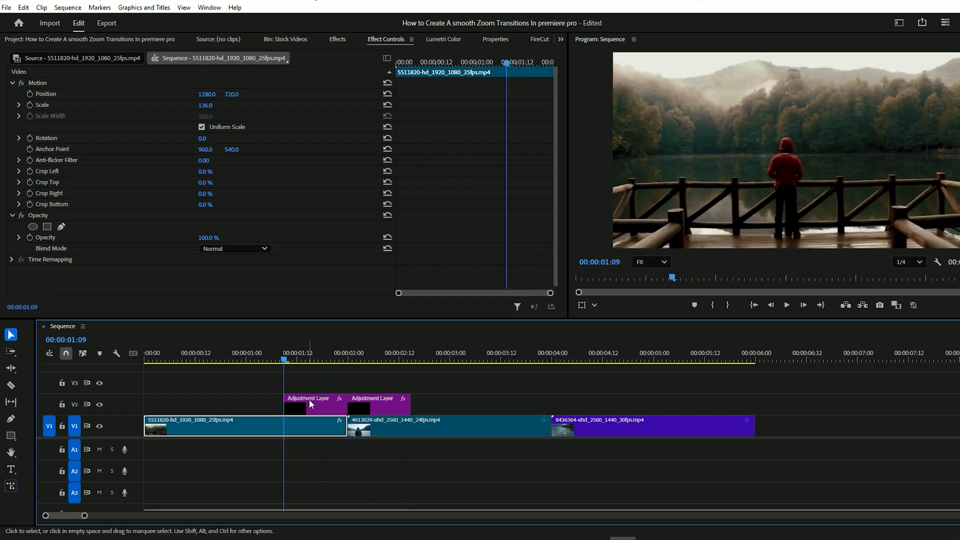
# Alt-drag a copy of the adjustment layer to V3 and stretch its end to about 02:14.
pyautogui.click(310, 404)
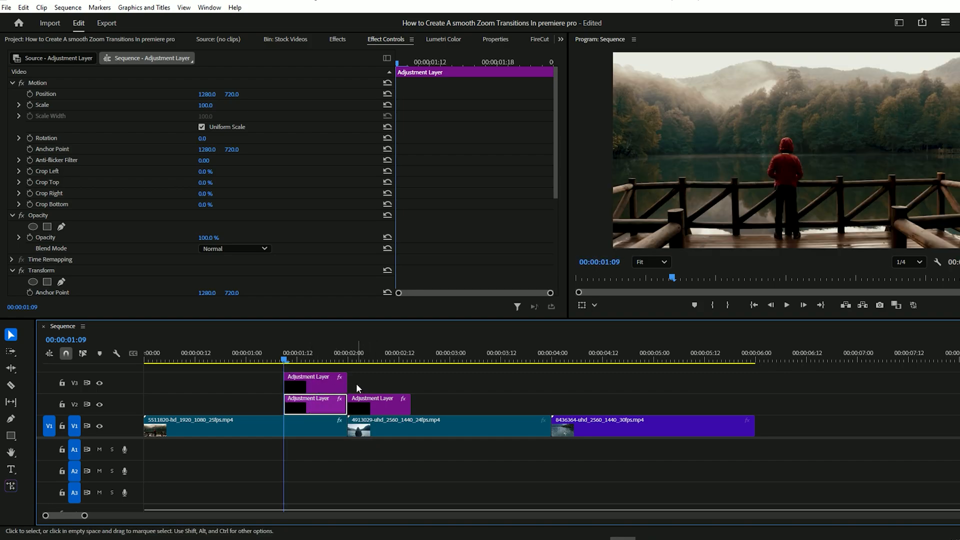
pyautogui.moveTo(346, 383); pyautogui.dragTo(409, 383)
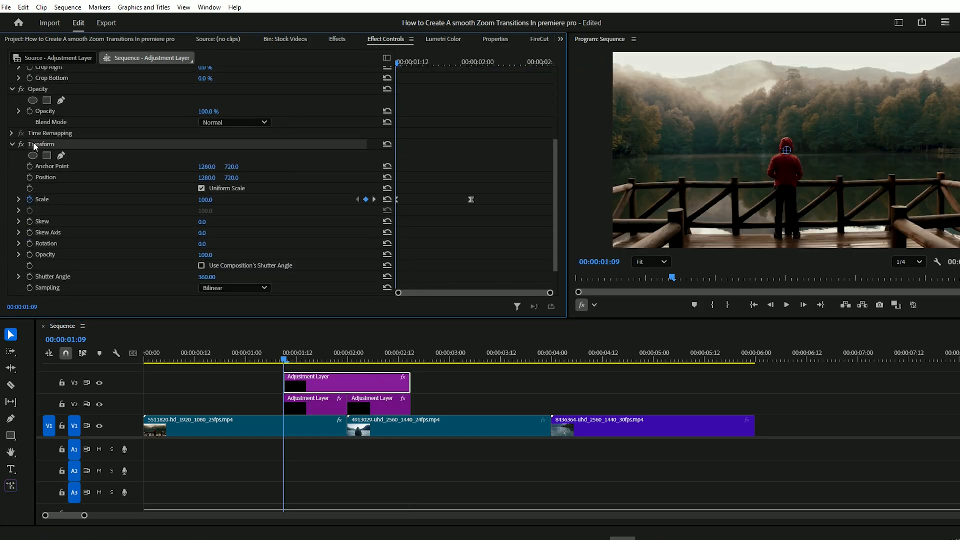
pyautogui.click(337, 40)
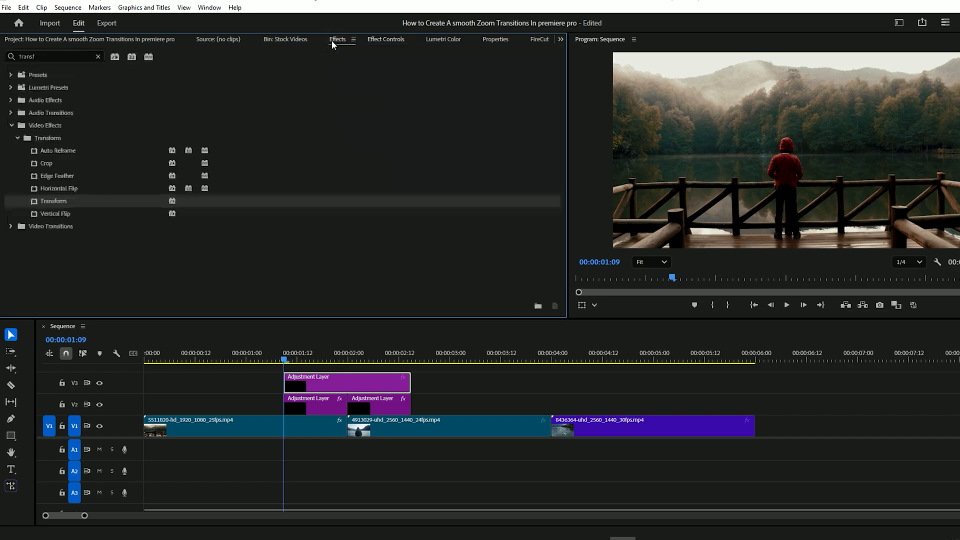
# Add Lens Distortion to the V3 layer, test negative Curvature, and return it to 0.
pyautogui.write('lens dist')
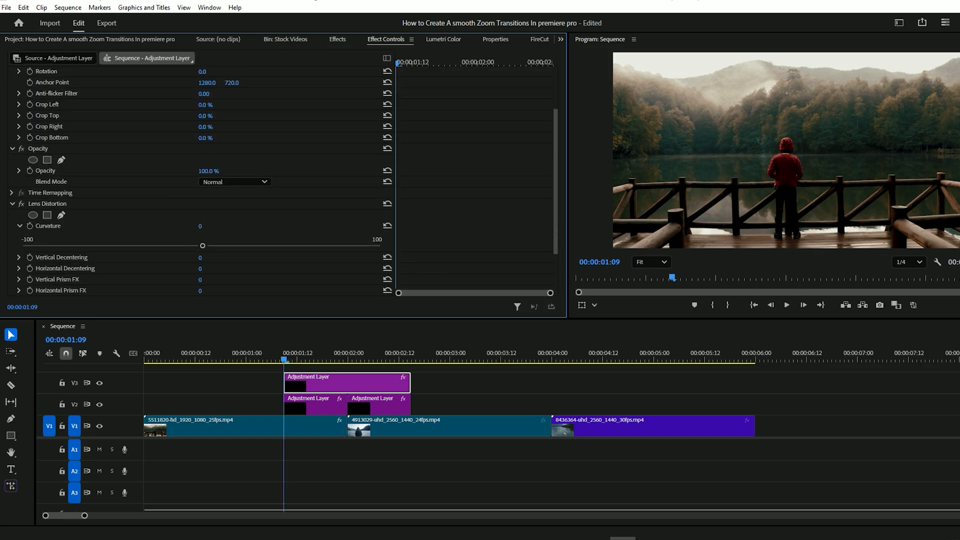
pyautogui.moveTo(187, 247); pyautogui.dragTo(122, 246)
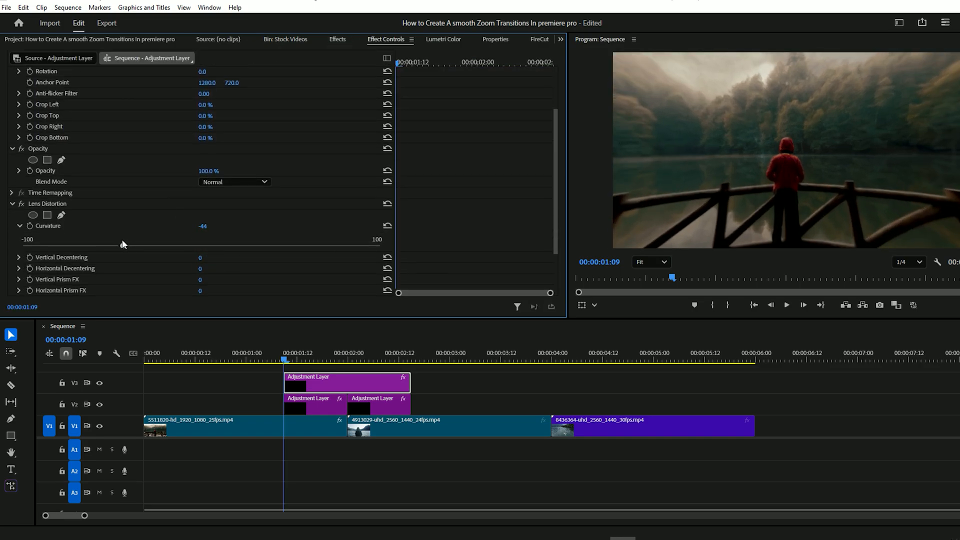
pyautogui.moveTo(122, 245); pyautogui.dragTo(157, 245)
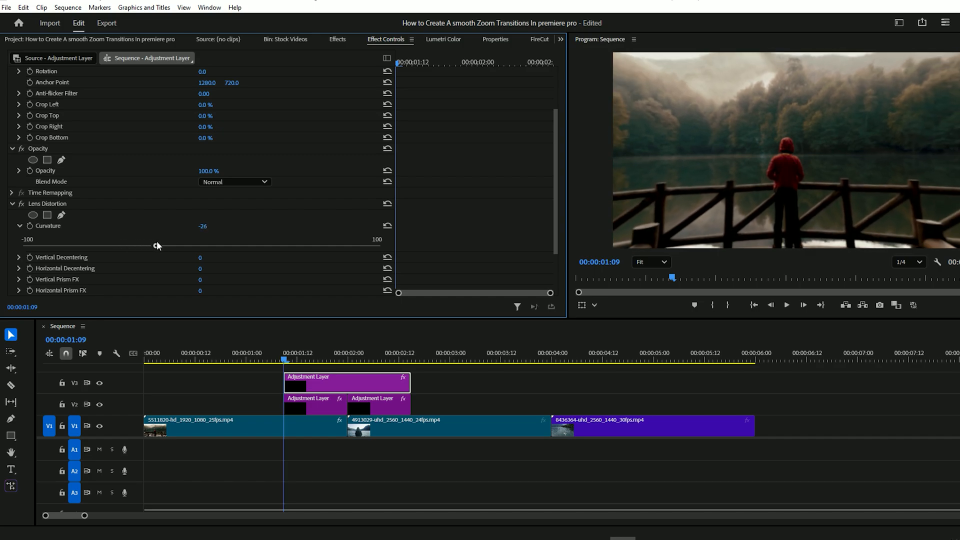
pyautogui.moveTo(157, 246); pyautogui.dragTo(195, 246)
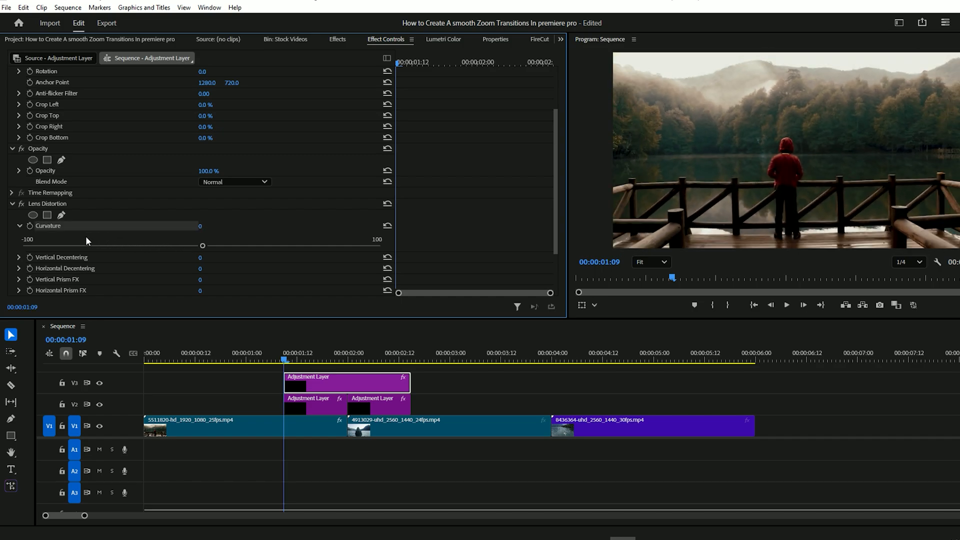
pyautogui.click(30, 227)
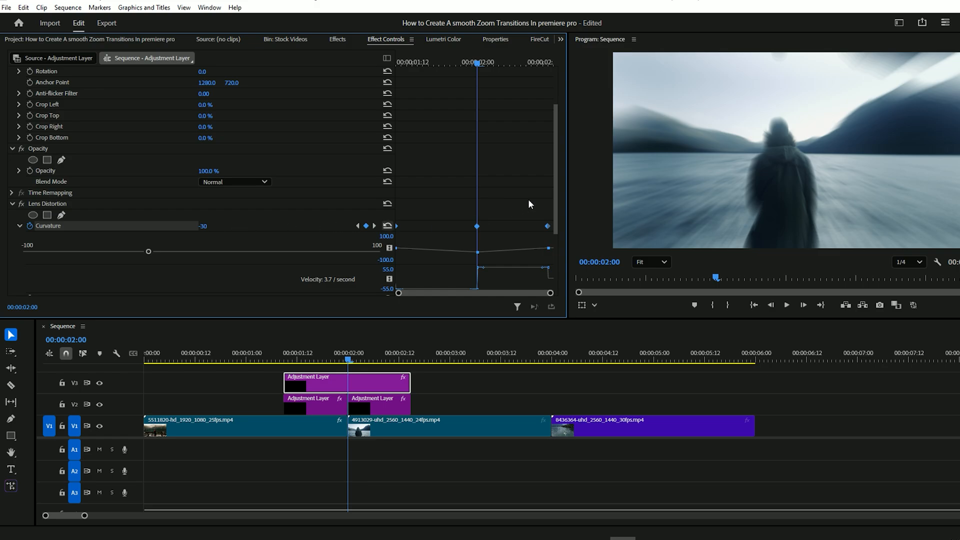
# Keyframe Curvature to -30 at 02:00 and apply Ease In/Ease Out to the keyframes.
pyautogui.scroll(-3)
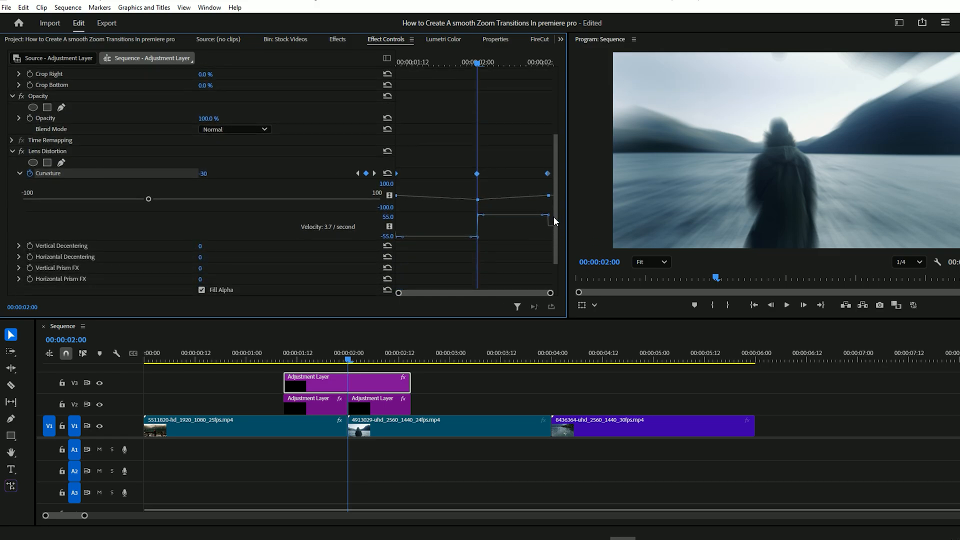
pyautogui.moveTo(443, 229)
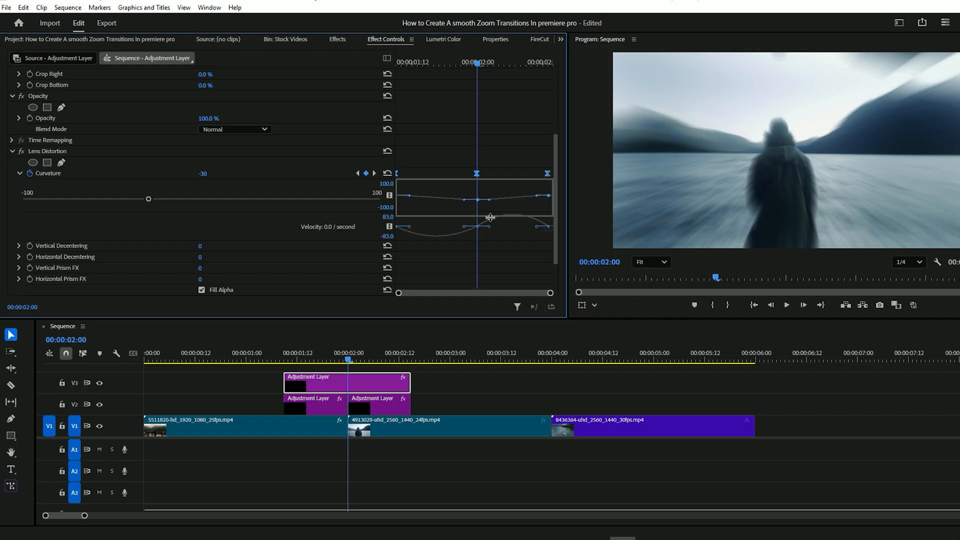
pyautogui.scroll(-3)
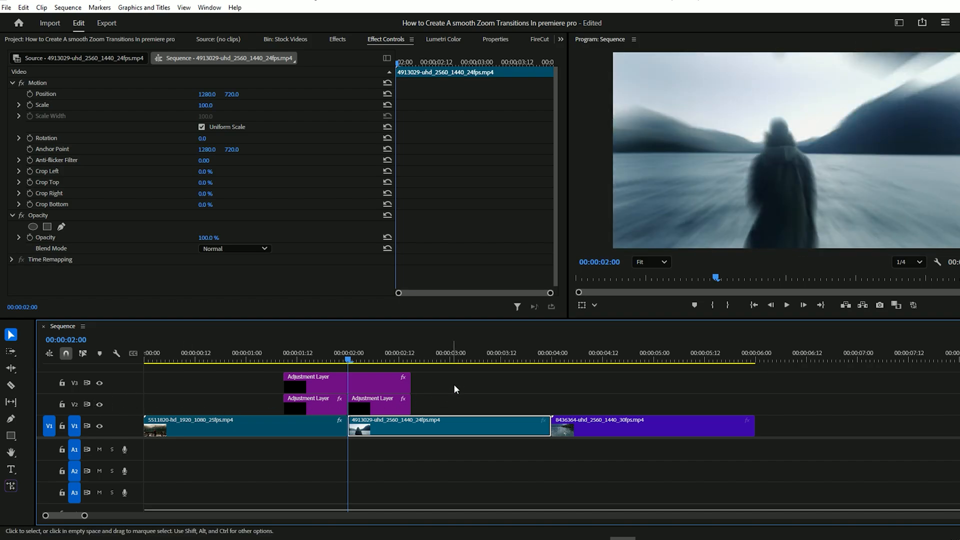
# Paste the V2 and V3 adjustment layers onto the second cut and preview the transition.
pyautogui.click(314, 404)
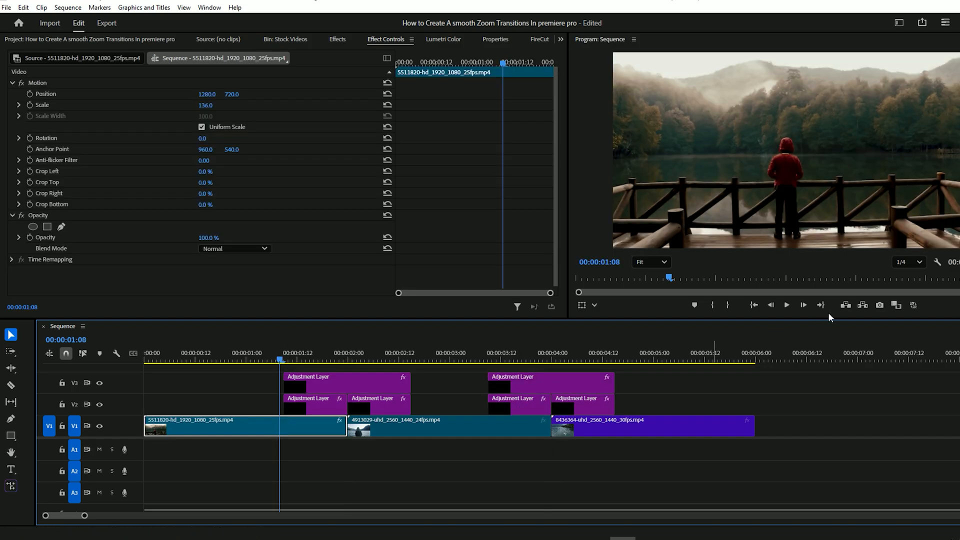
pyautogui.click(786, 305)
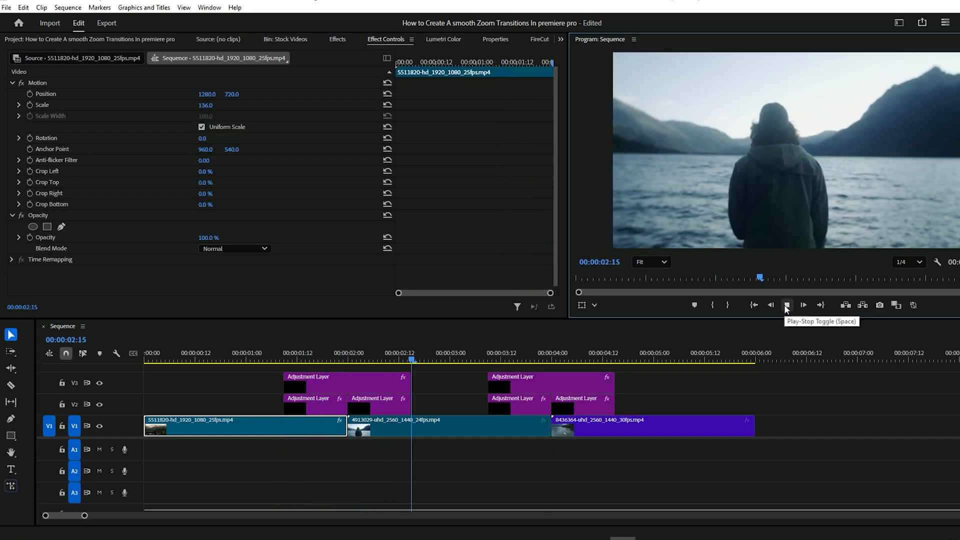
pyautogui.click(787, 305)
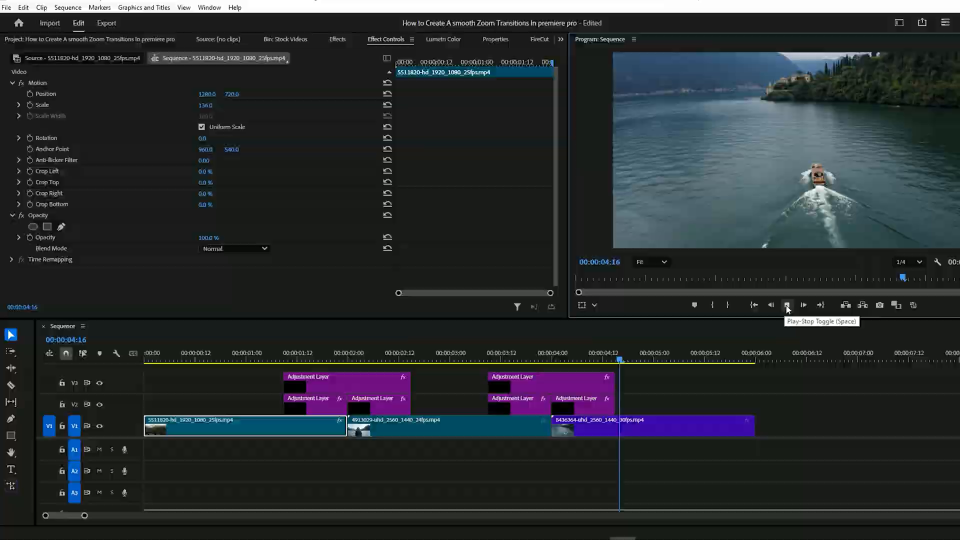